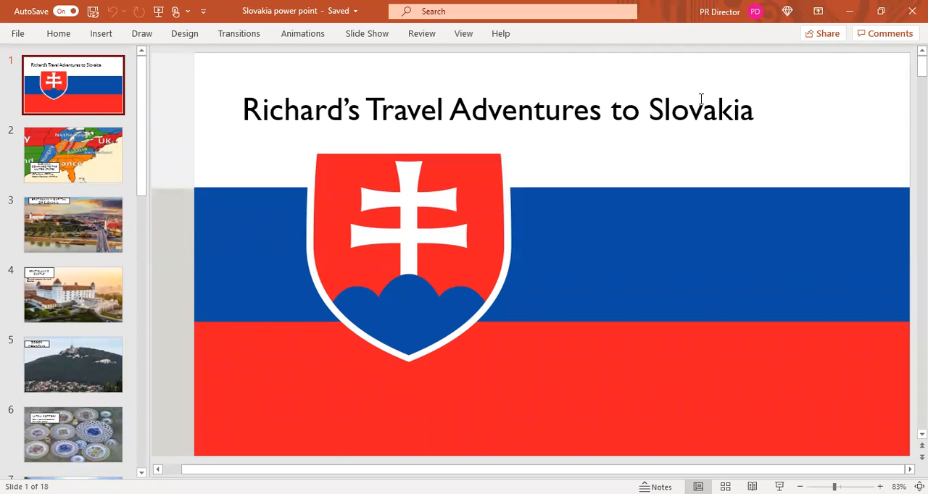
pyautogui.moveTo(247, 65)
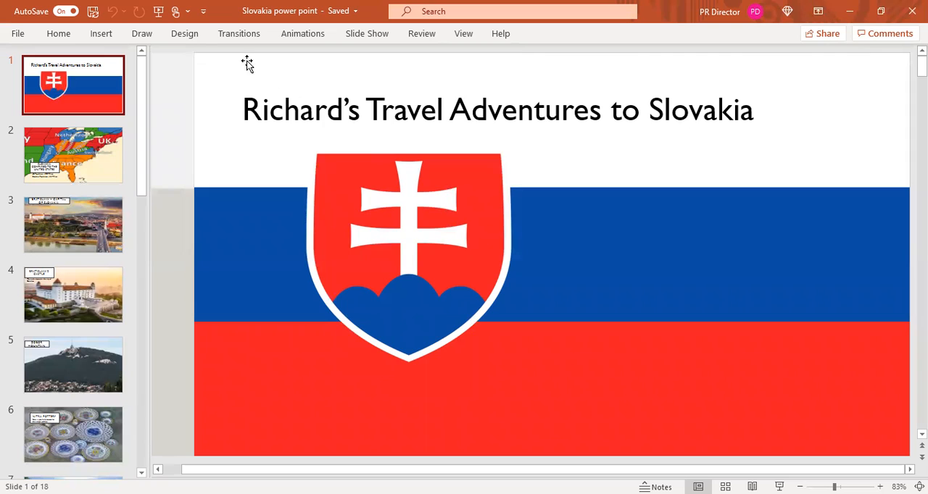
pyautogui.moveTo(390, 39)
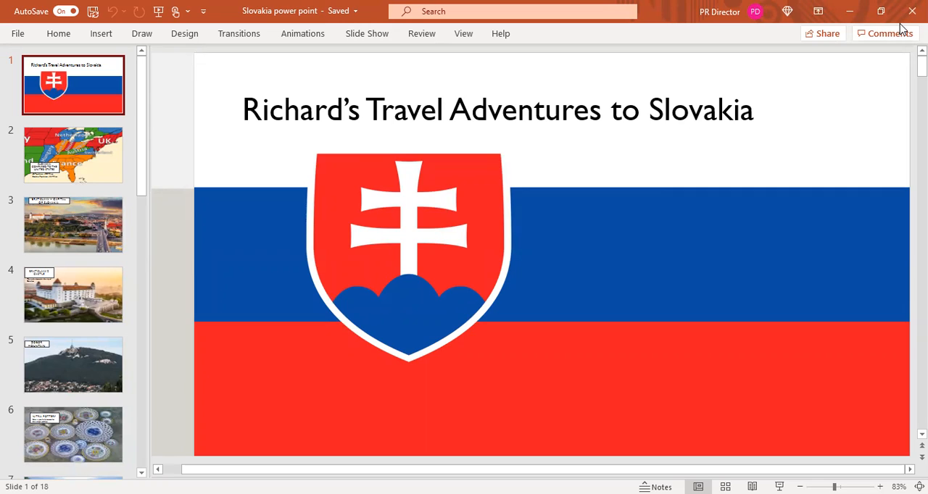
pyautogui.moveTo(218, 6)
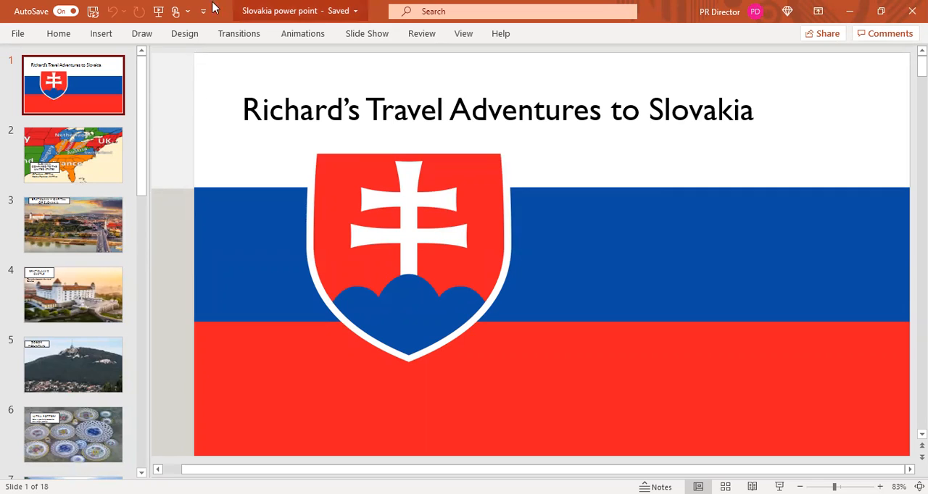
pyautogui.moveTo(102, 154)
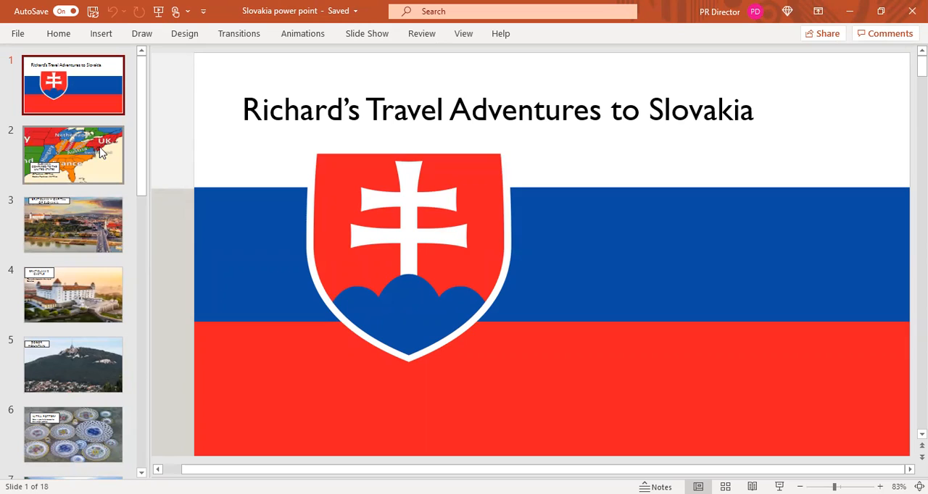
pyautogui.moveTo(101, 137)
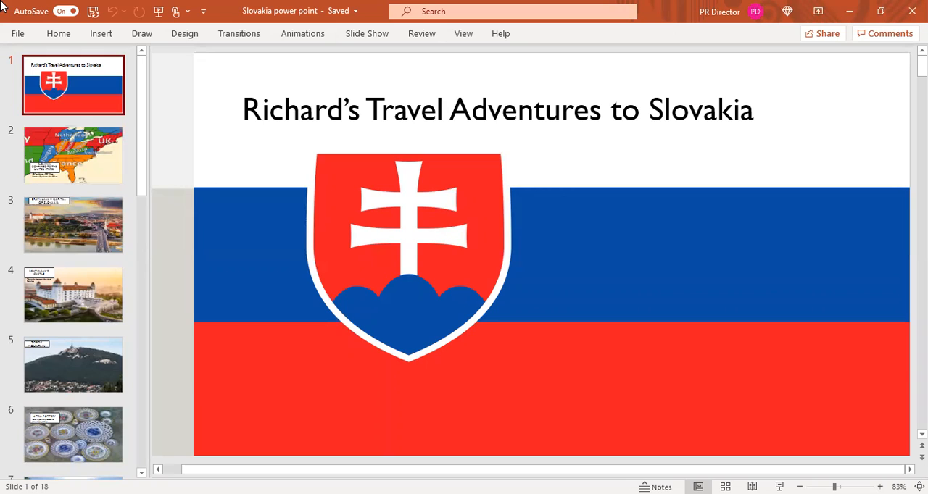
pyautogui.moveTo(224, 6)
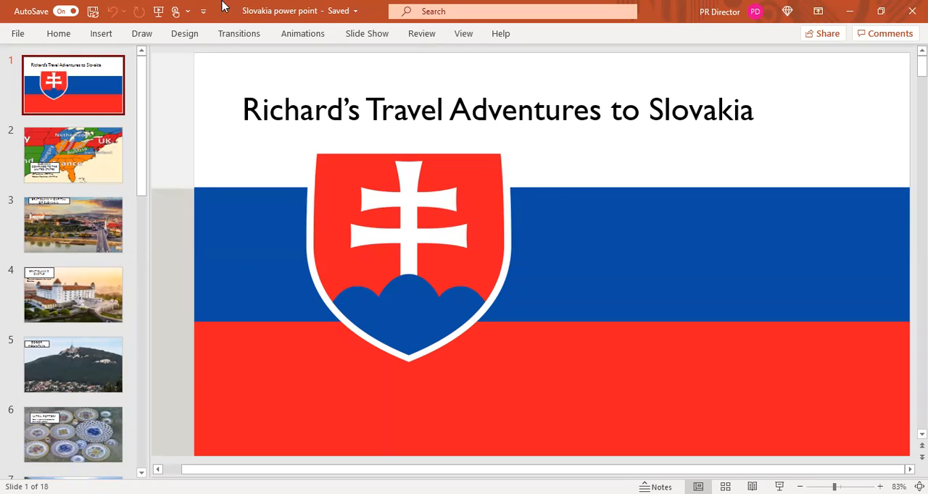
pyautogui.moveTo(84, 172)
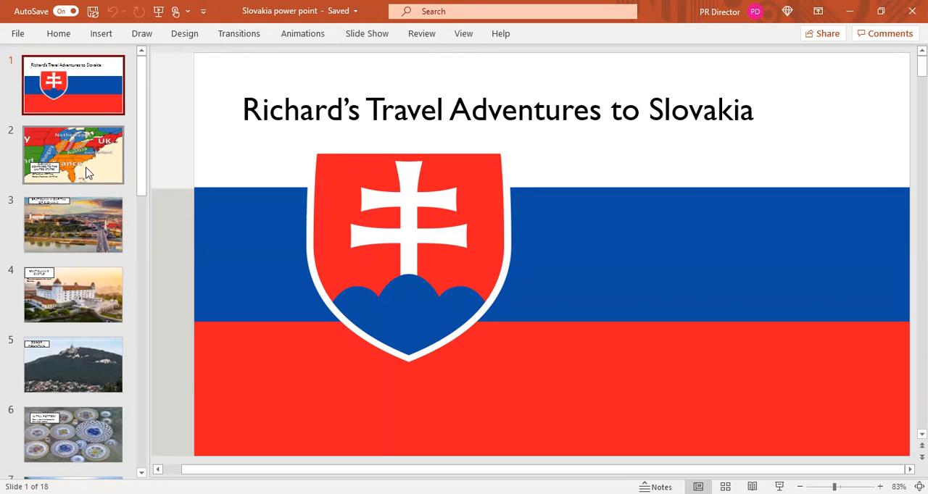
# Show slide 2 comparing US population 328 million with Slovakia's 5.5 million.
pyautogui.click(73, 154)
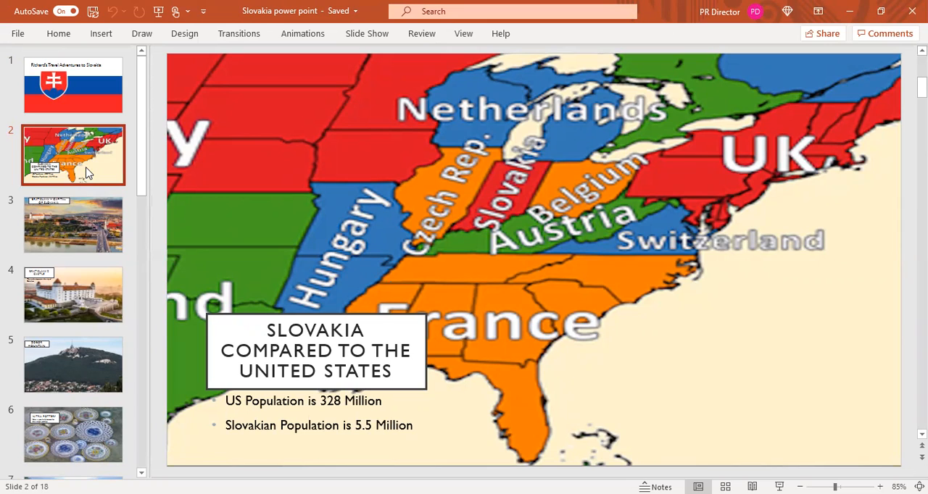
pyautogui.moveTo(79, 181)
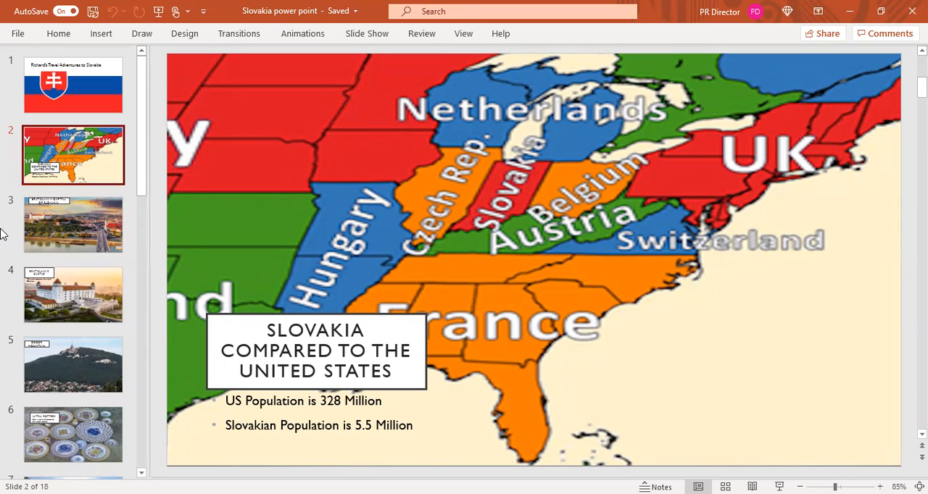
pyautogui.moveTo(3, 195)
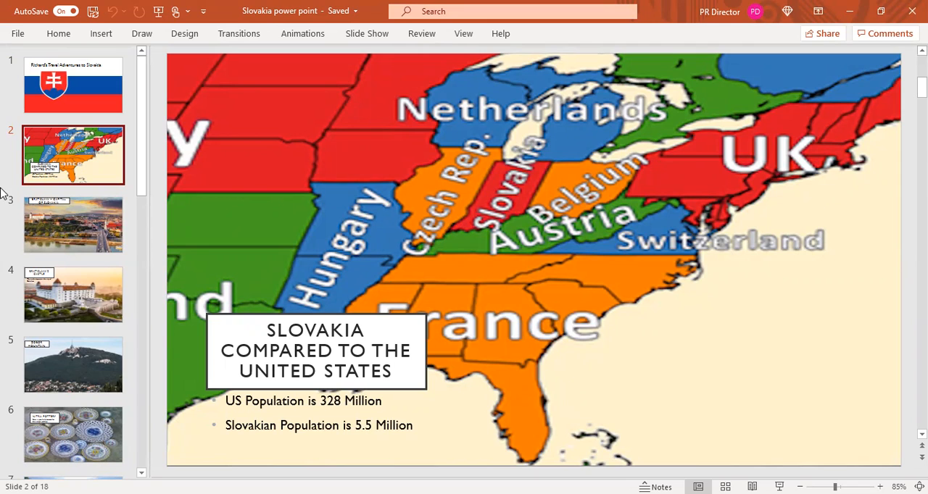
pyautogui.moveTo(3, 335)
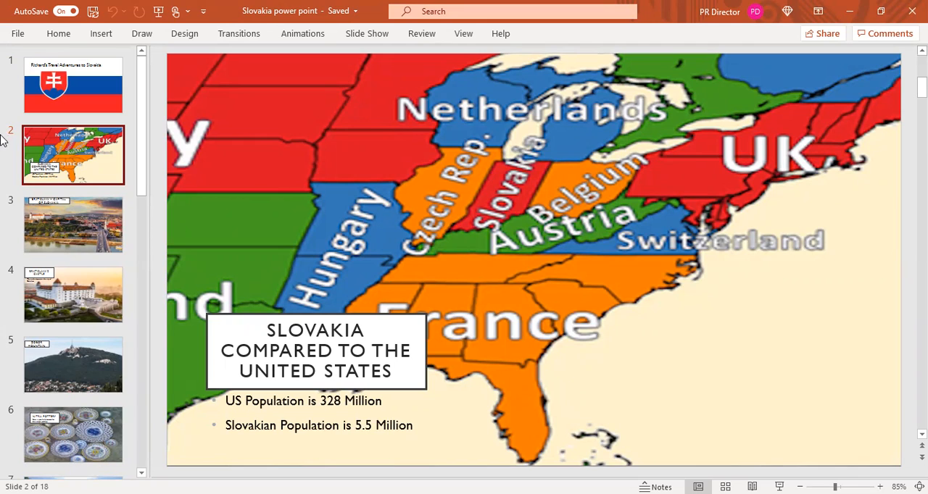
pyautogui.moveTo(95, 148)
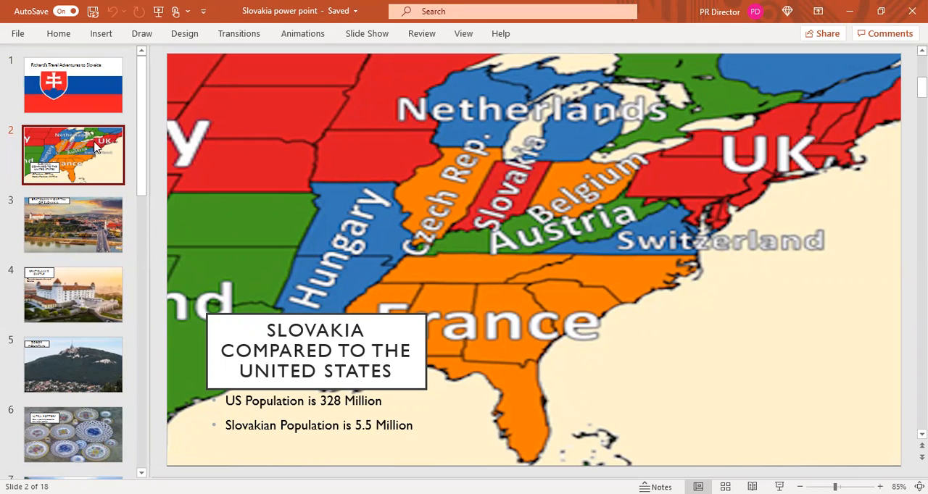
pyautogui.moveTo(71, 190)
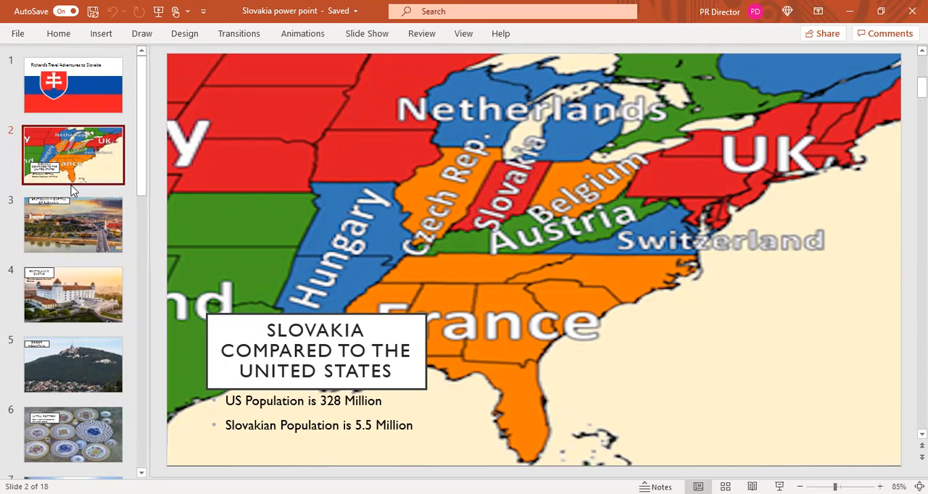
pyautogui.moveTo(16, 119)
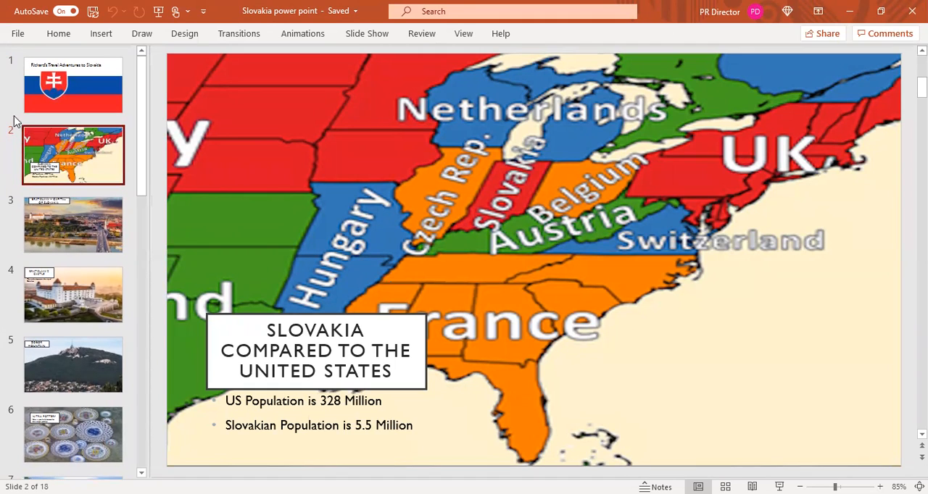
pyautogui.moveTo(378, 8)
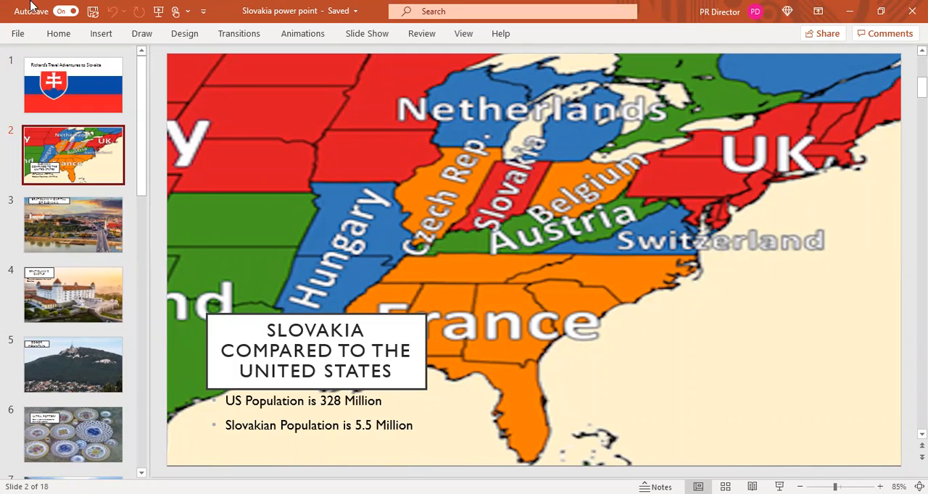
pyautogui.moveTo(109, 5)
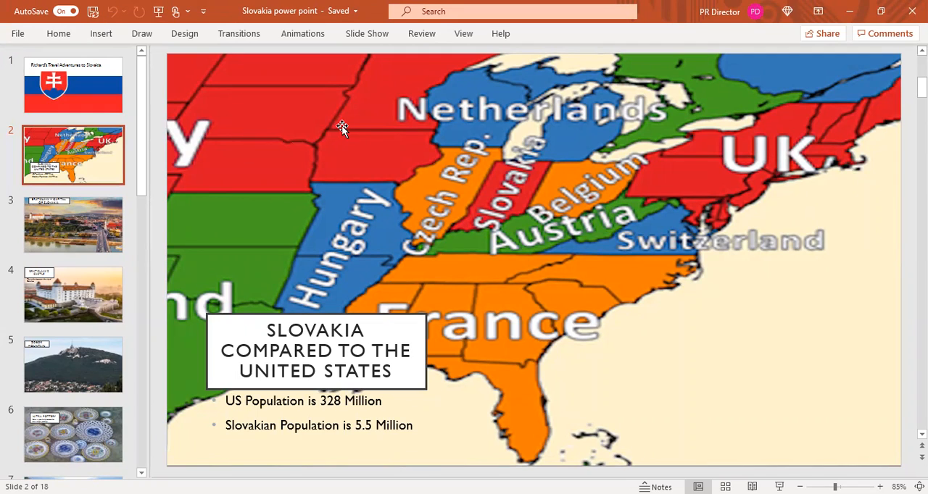
pyautogui.moveTo(171, 172)
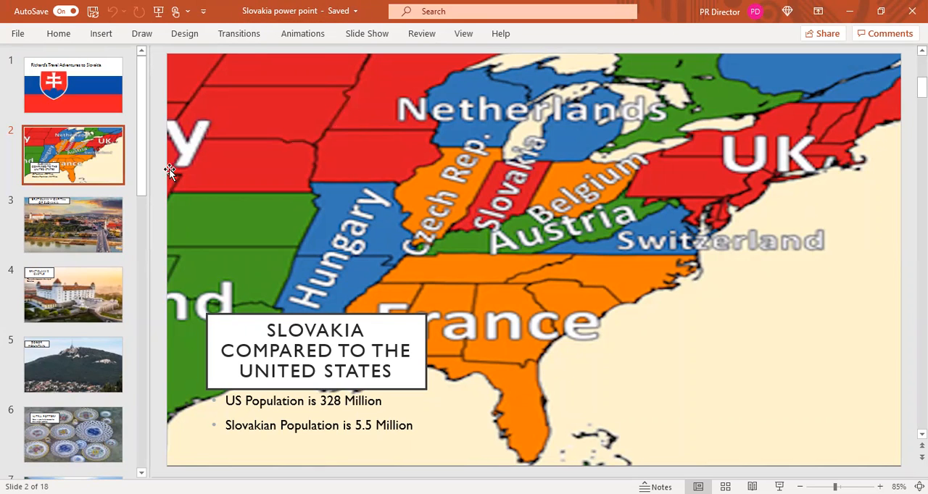
# Show slide 3, Bratislava – Capital of Slovakia, with its city photo.
pyautogui.click(72, 224)
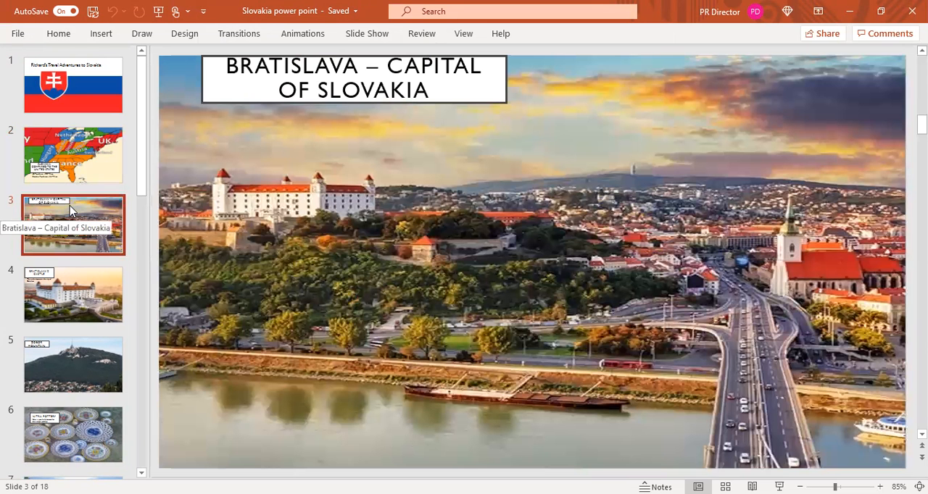
pyautogui.moveTo(58, 230)
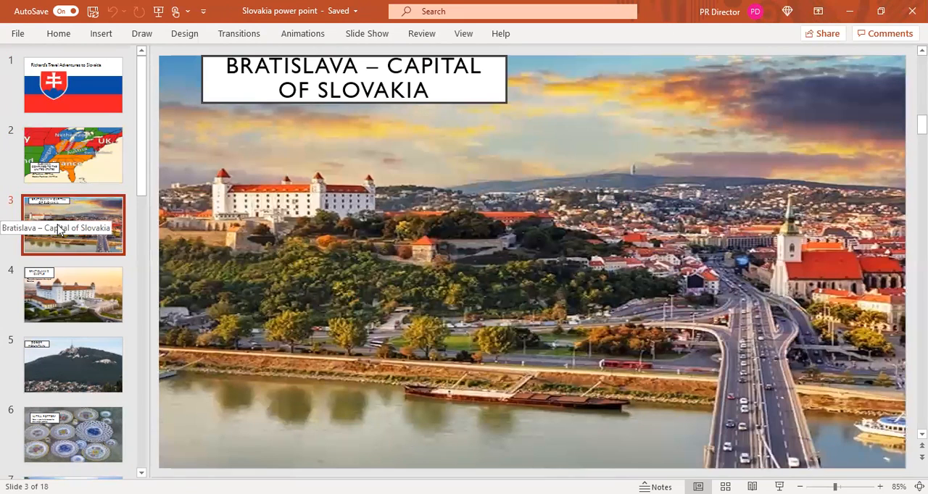
pyautogui.moveTo(66, 283)
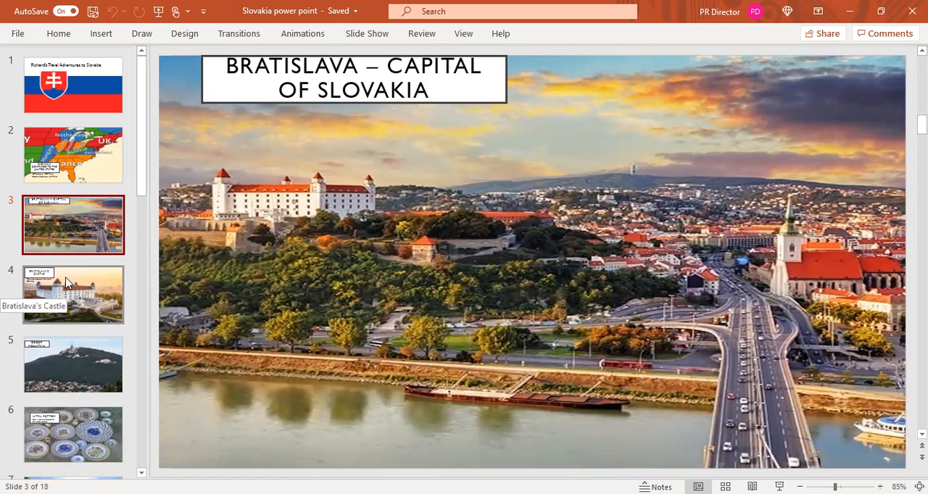
pyautogui.moveTo(71, 302)
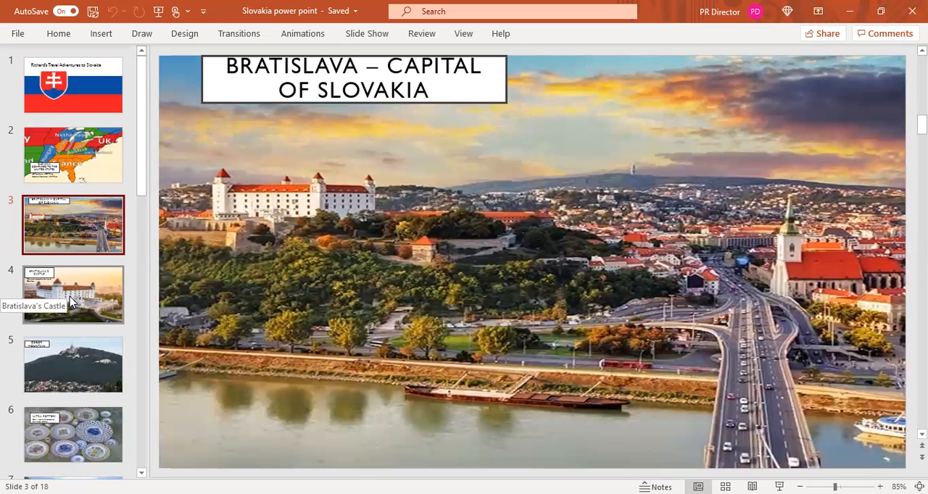
# Review slide 4, Bratislava's Castle, then move on to the Zobor Mountain slide.
pyautogui.click(73, 296)
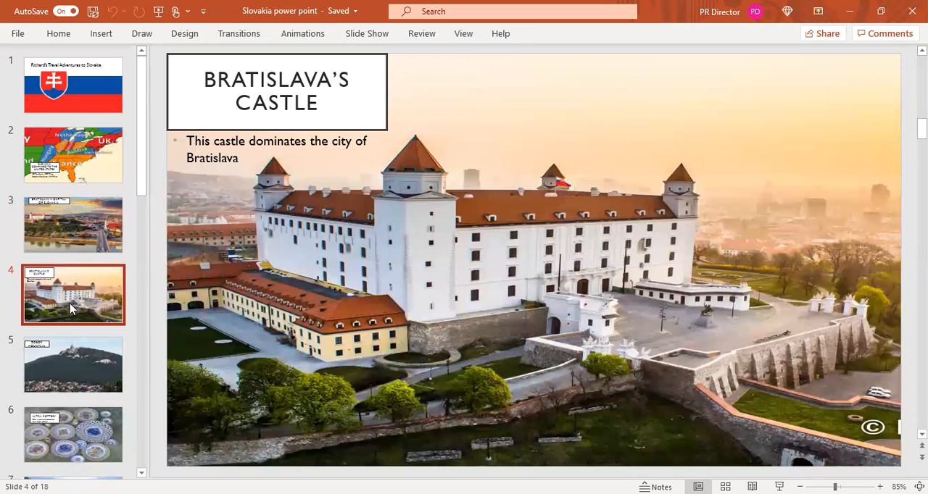
pyautogui.moveTo(55, 357)
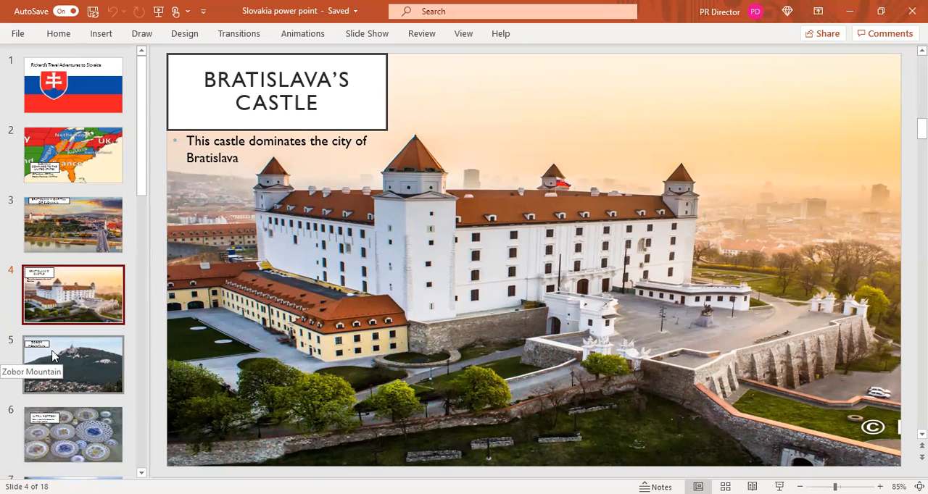
pyautogui.click(73, 366)
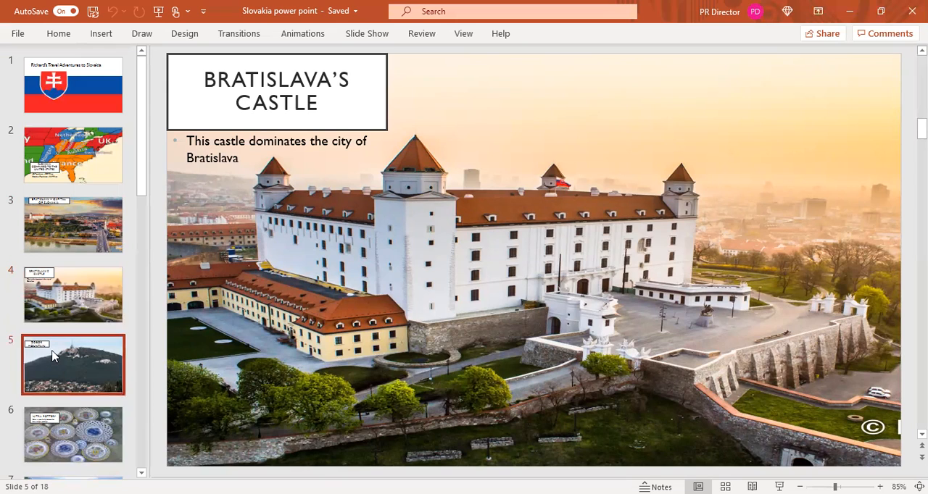
# Show slide 5, Zobor Mountain, and scroll the thumbnail list further down.
pyautogui.click(73, 366)
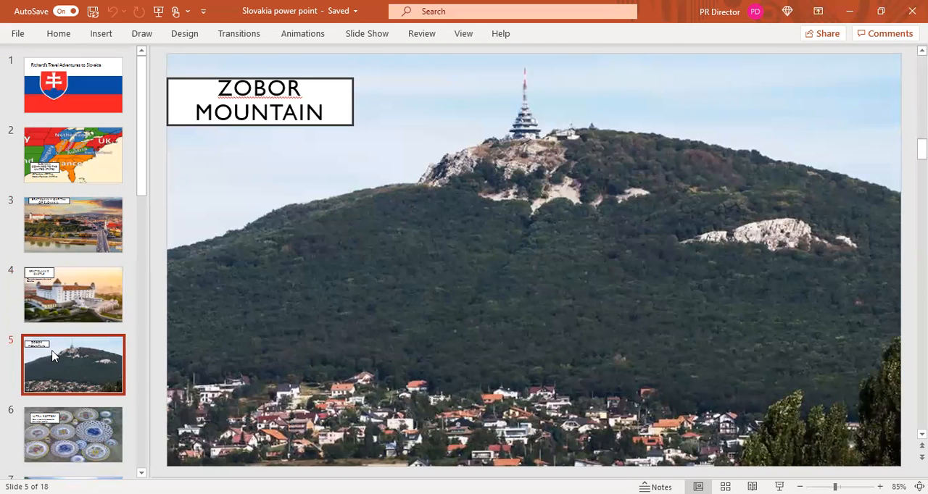
pyautogui.moveTo(55, 391)
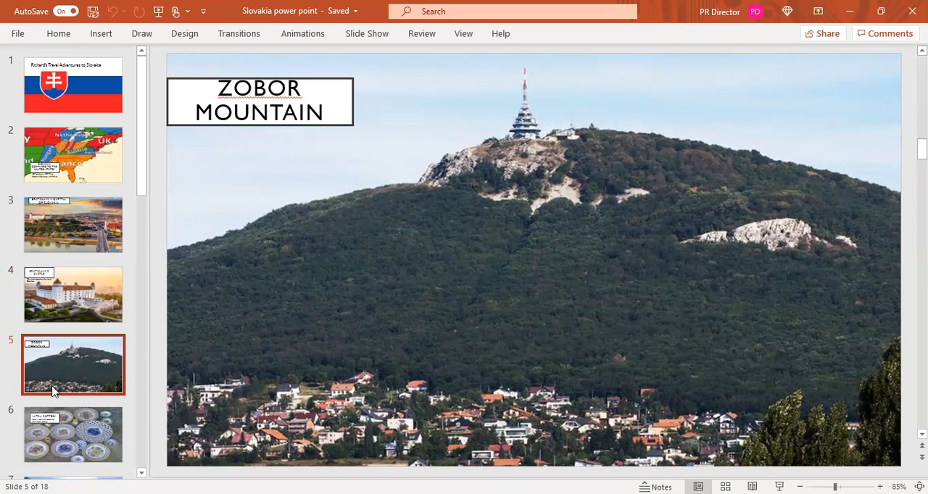
pyautogui.moveTo(61, 374)
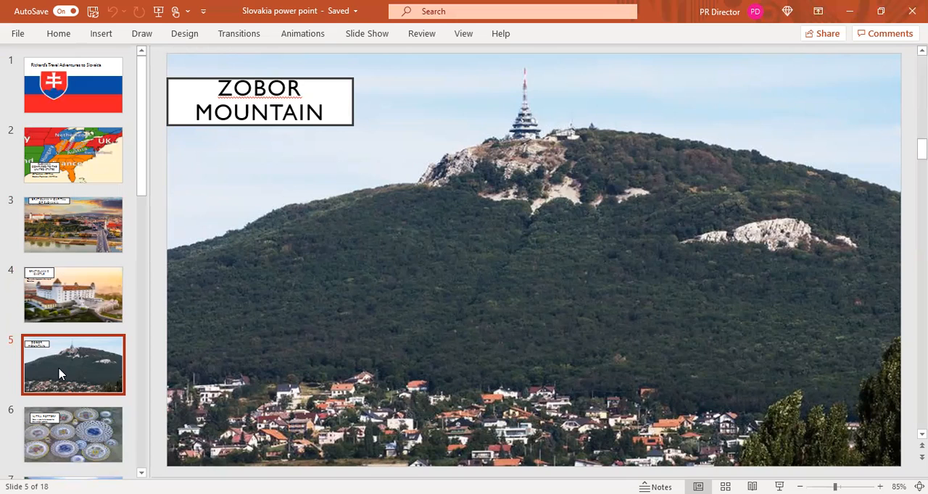
pyautogui.moveTo(64, 367)
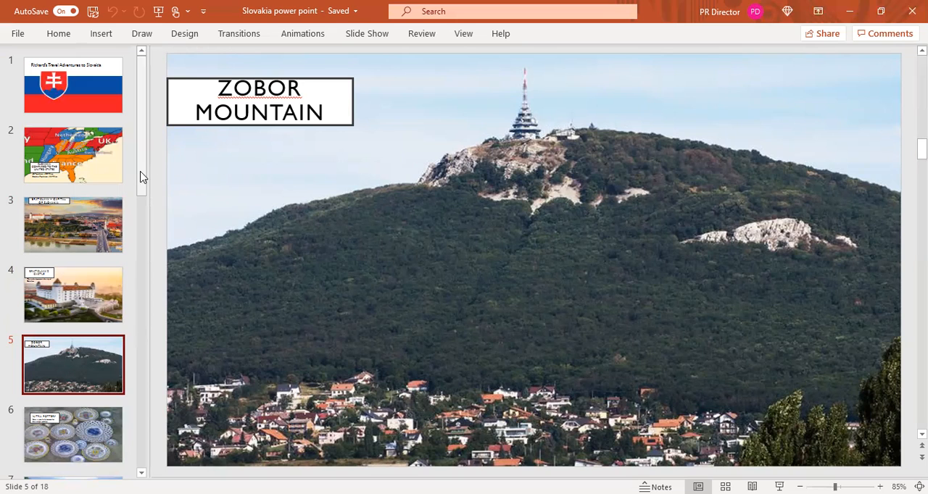
pyautogui.scroll(-3)
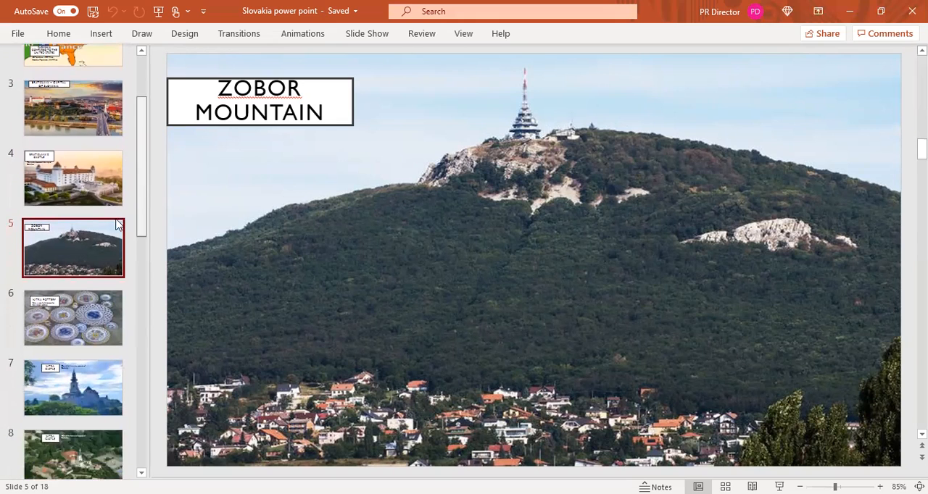
pyautogui.scroll(-3)
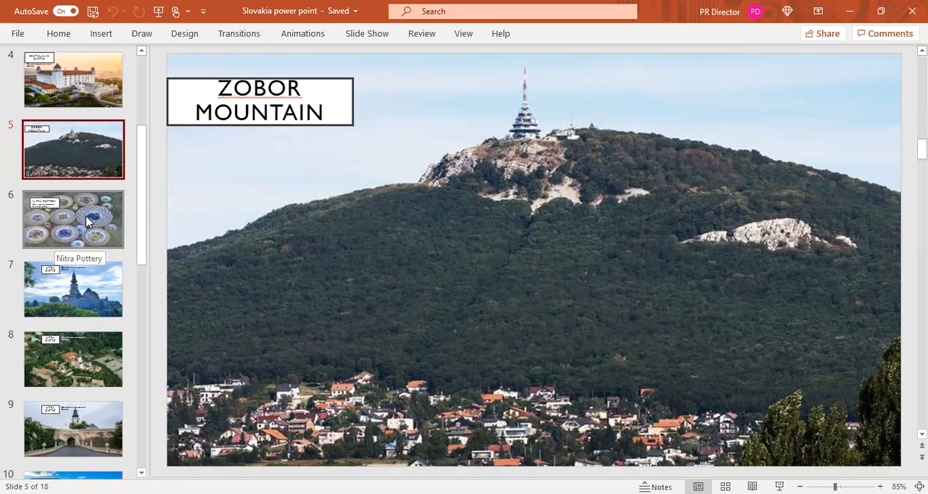
# Show slide 6, Nitra Pottery, and scroll the thumbnails toward the later slides.
pyautogui.click(72, 220)
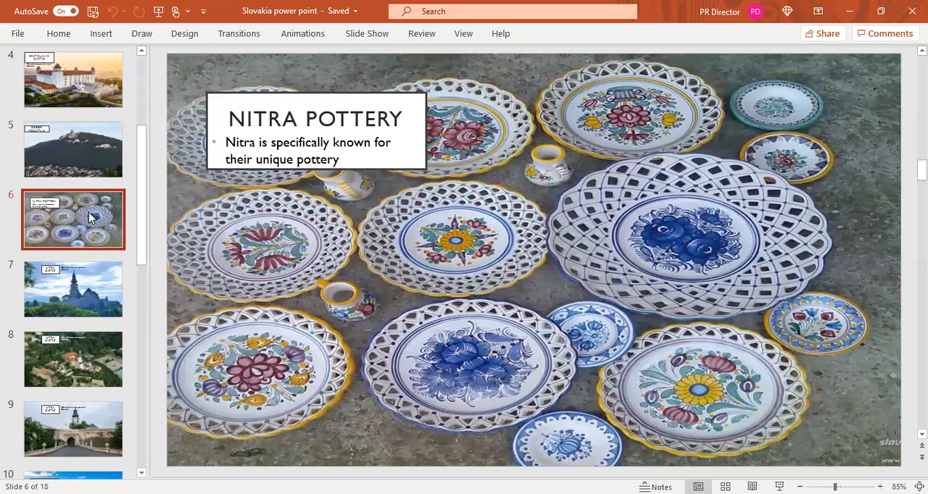
pyautogui.moveTo(163, 193)
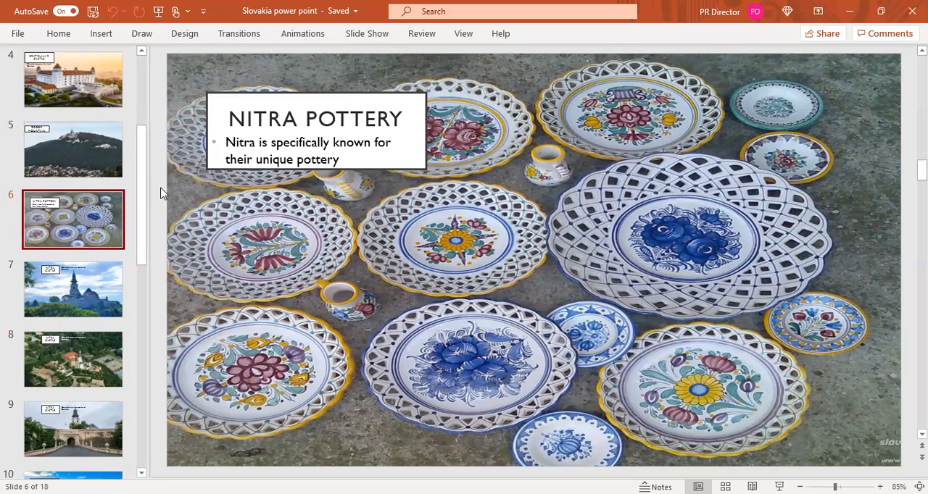
pyautogui.moveTo(142, 203)
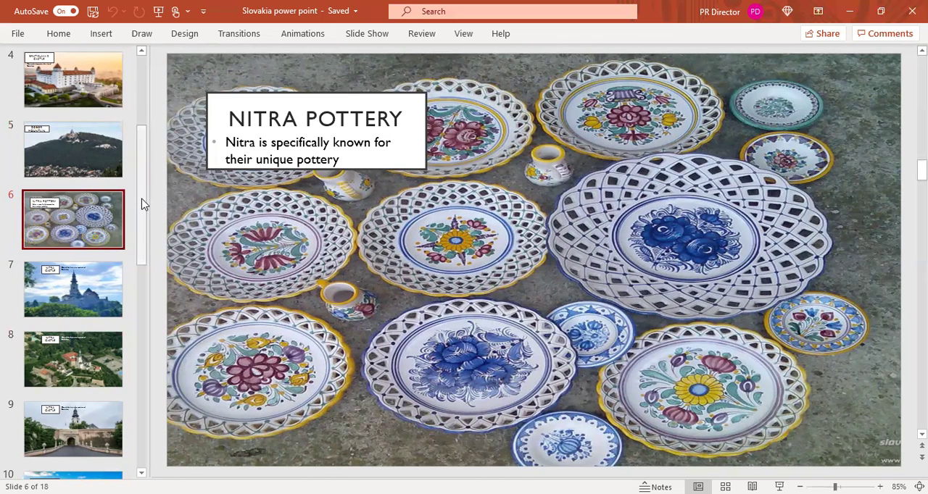
pyautogui.scroll(-3)
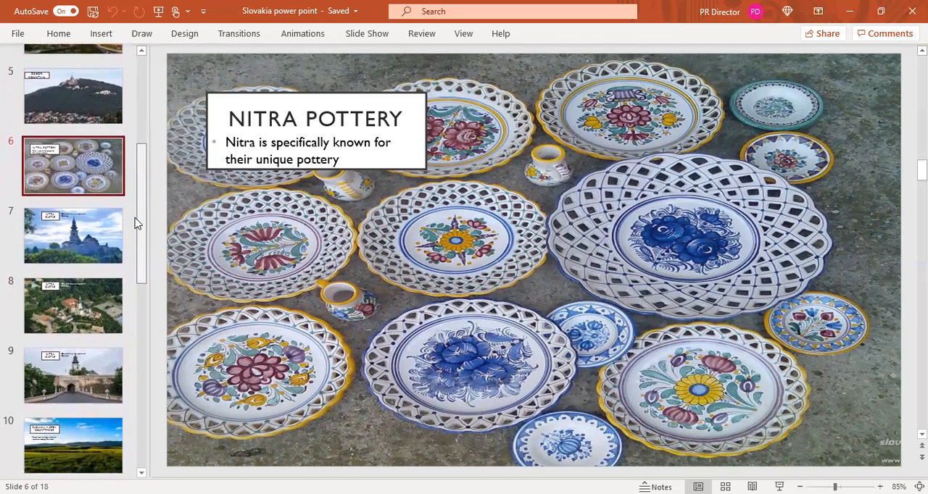
pyautogui.scroll(-3)
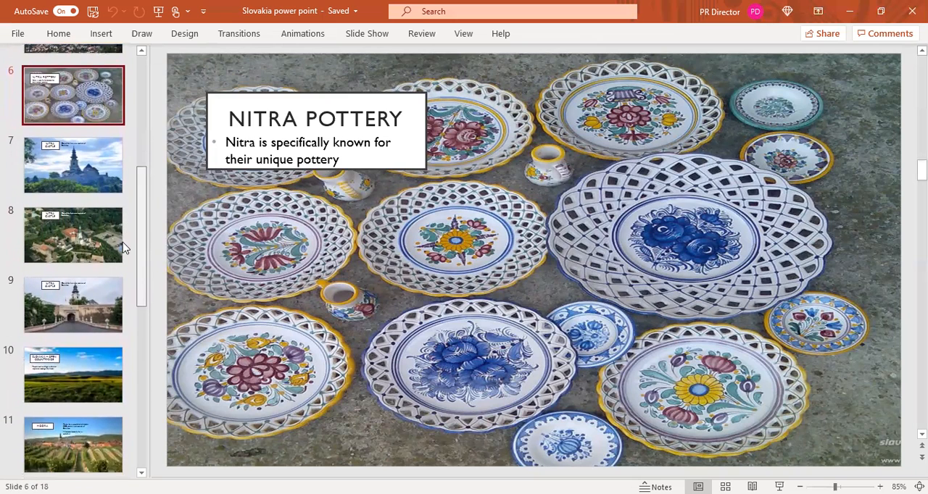
pyautogui.scroll(-3)
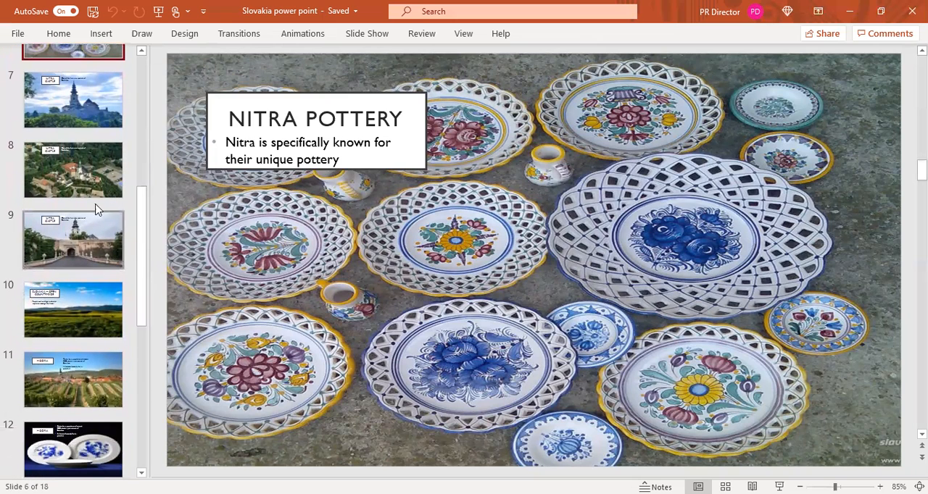
pyautogui.moveTo(52, 98)
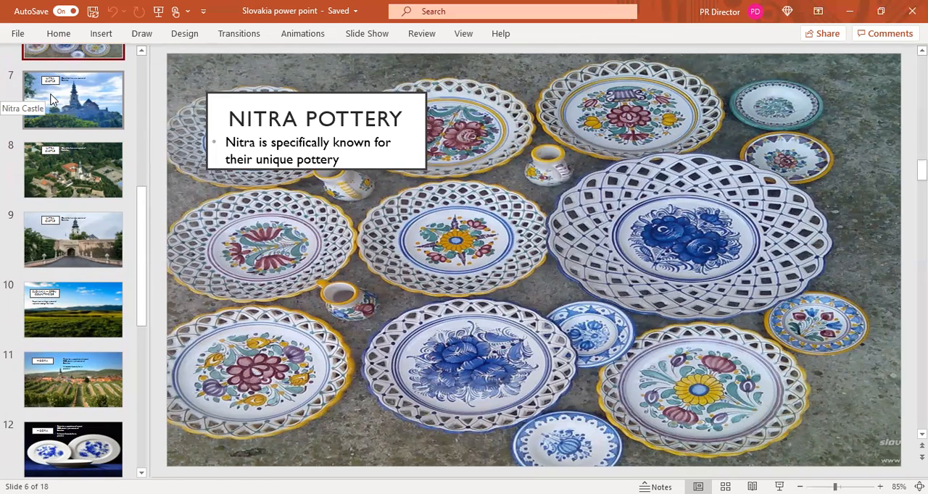
# Review the three Nitra Castle slides 7-9, then show slide 10, Slovakia – Open Countryside.
pyautogui.click(73, 99)
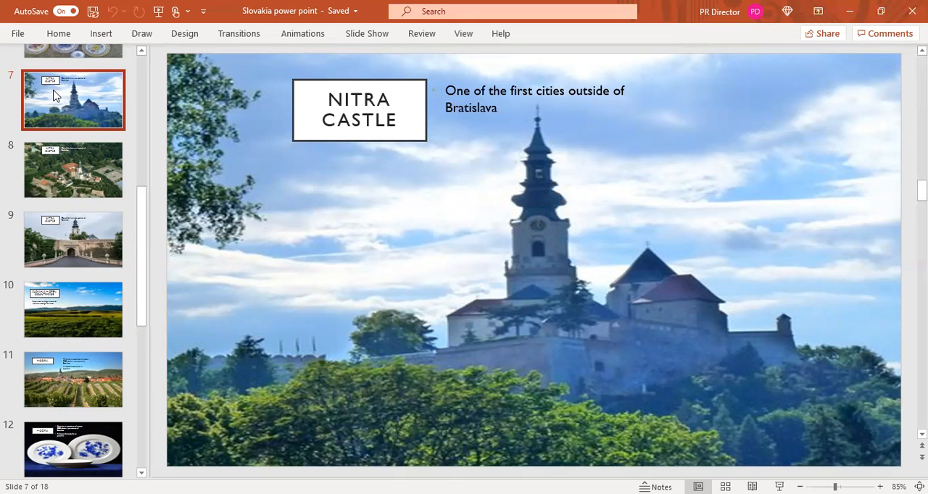
pyautogui.moveTo(66, 75)
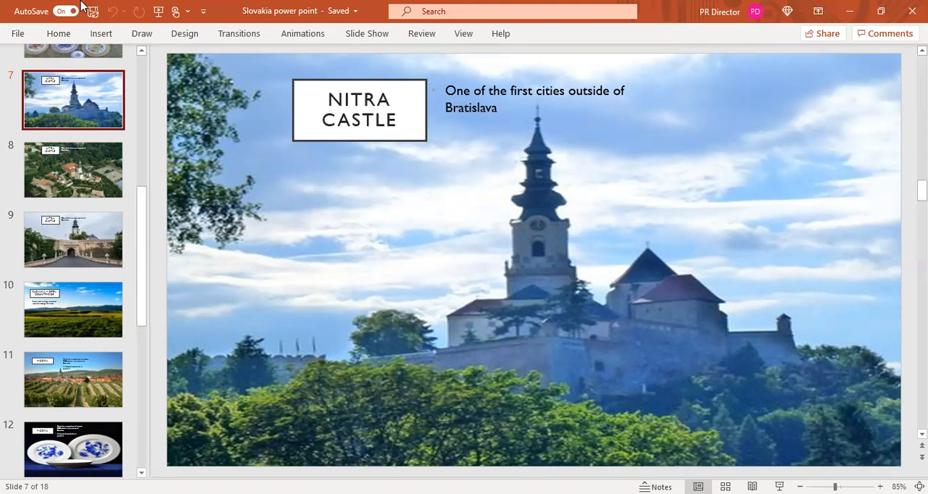
pyautogui.moveTo(79, 168)
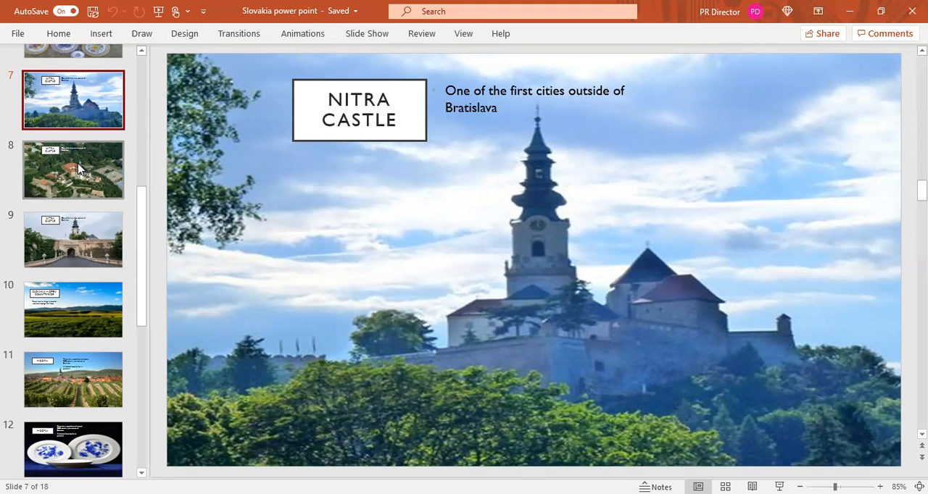
pyautogui.click(78, 169)
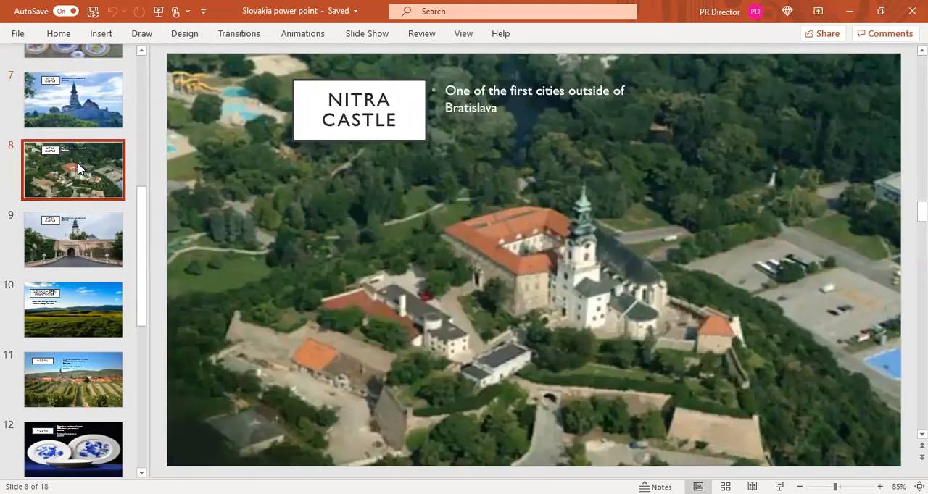
pyautogui.moveTo(66, 180)
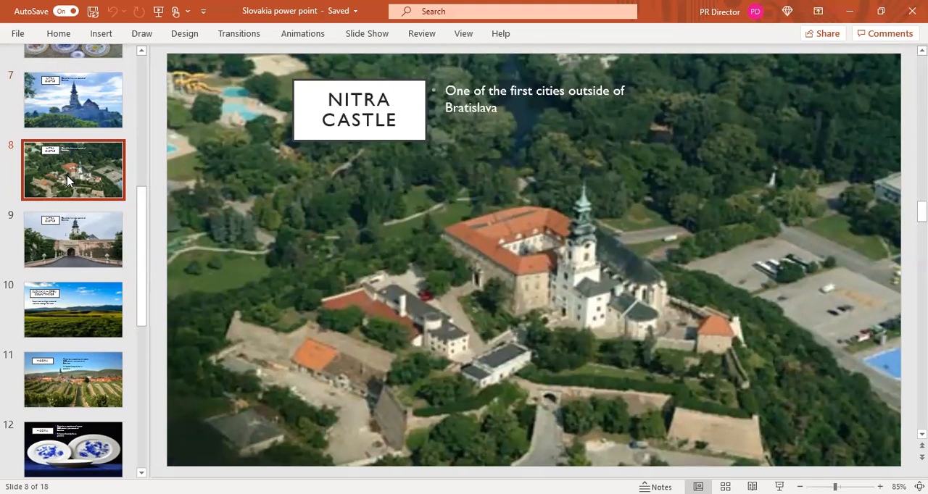
pyautogui.moveTo(60, 239)
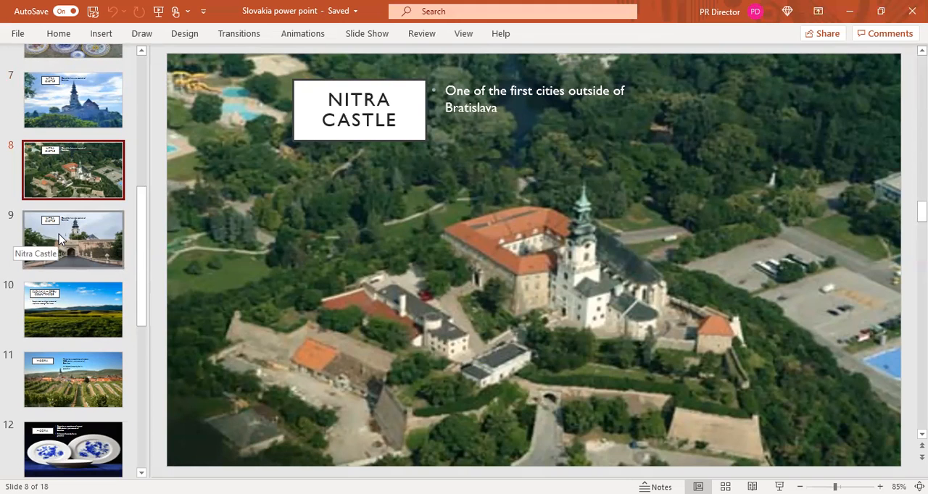
pyautogui.click(73, 239)
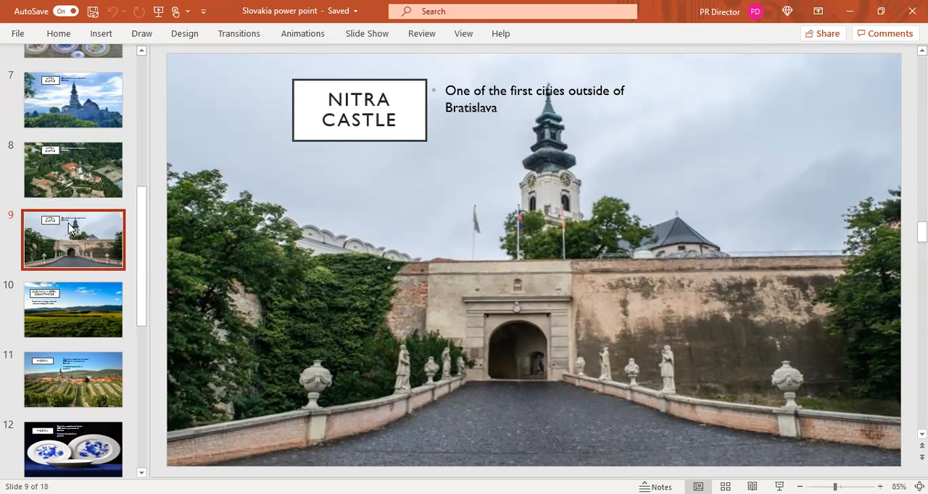
pyautogui.moveTo(41, 277)
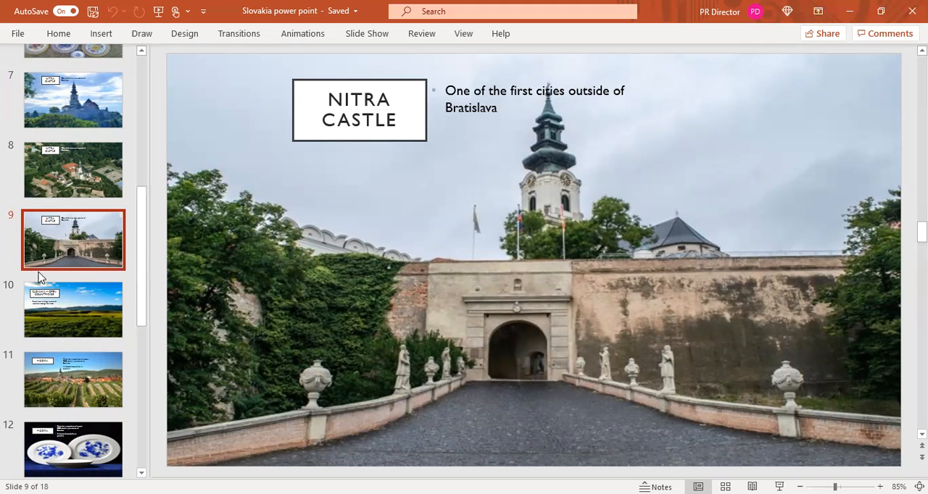
pyautogui.click(72, 311)
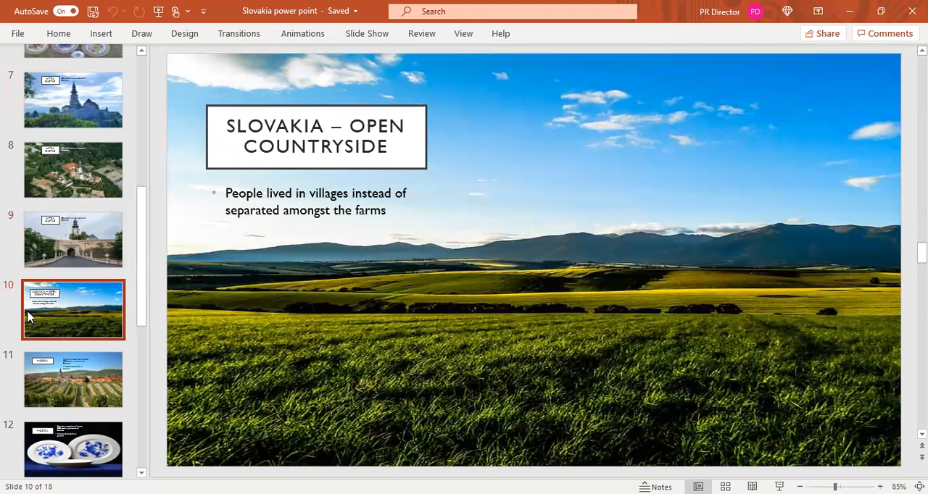
pyautogui.moveTo(88, 395)
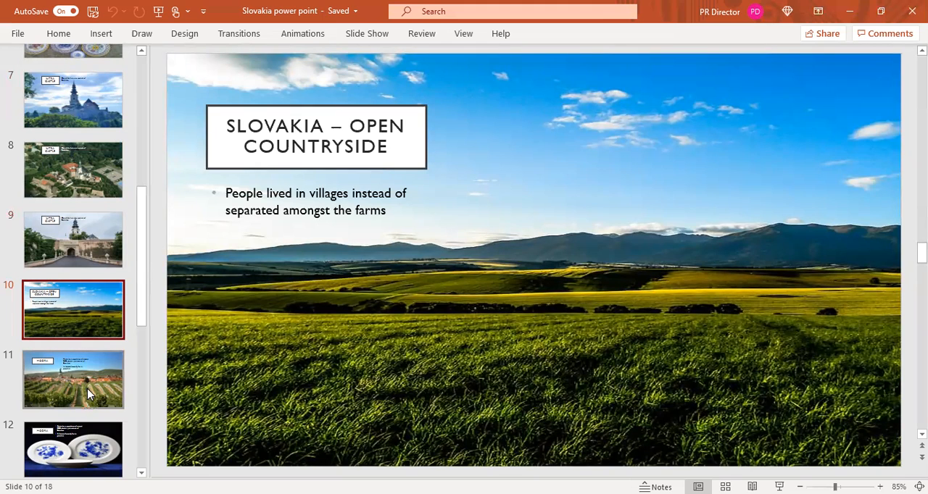
pyautogui.moveTo(91, 383)
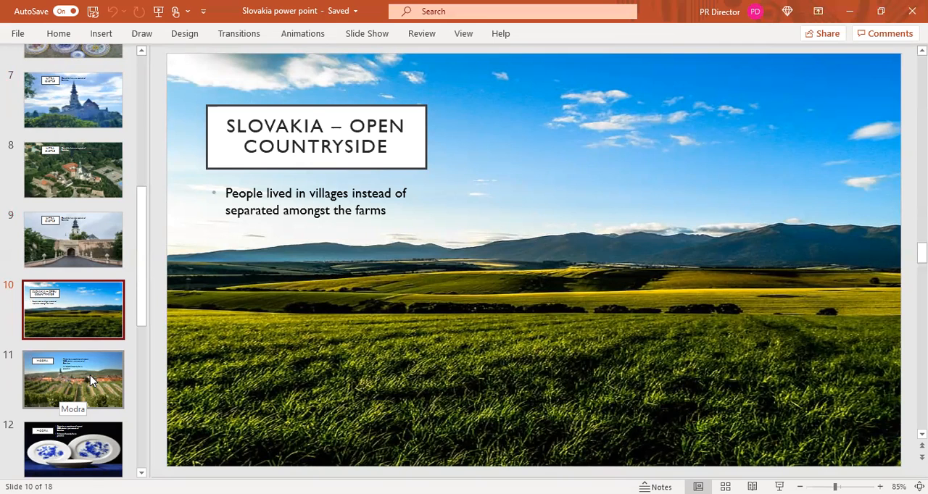
# Review the Modra porcelain slide, then show slide 13, Marcus Aurelius.
pyautogui.click(89, 380)
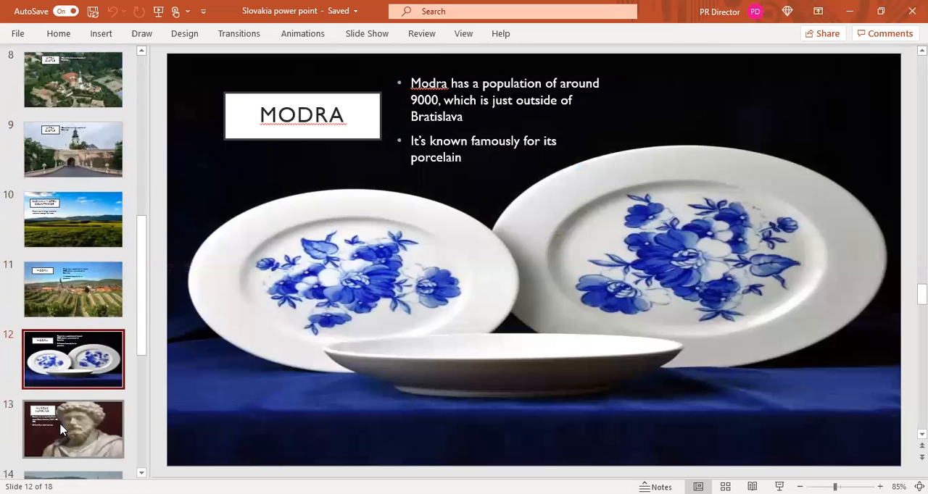
pyautogui.moveTo(142, 357)
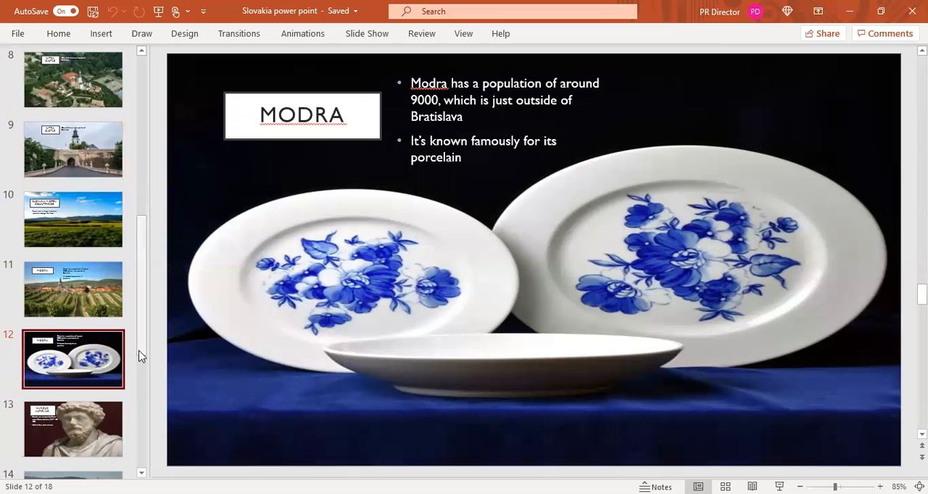
pyautogui.scroll(-3)
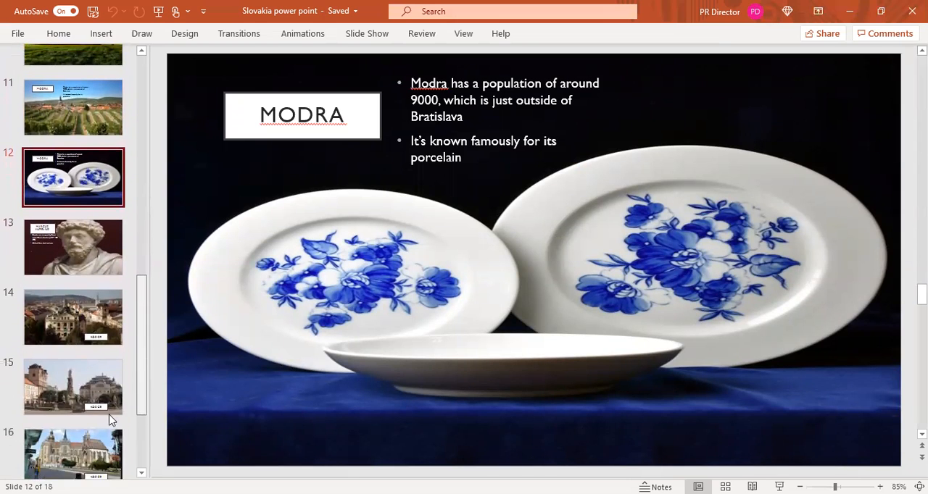
pyautogui.scroll(-3)
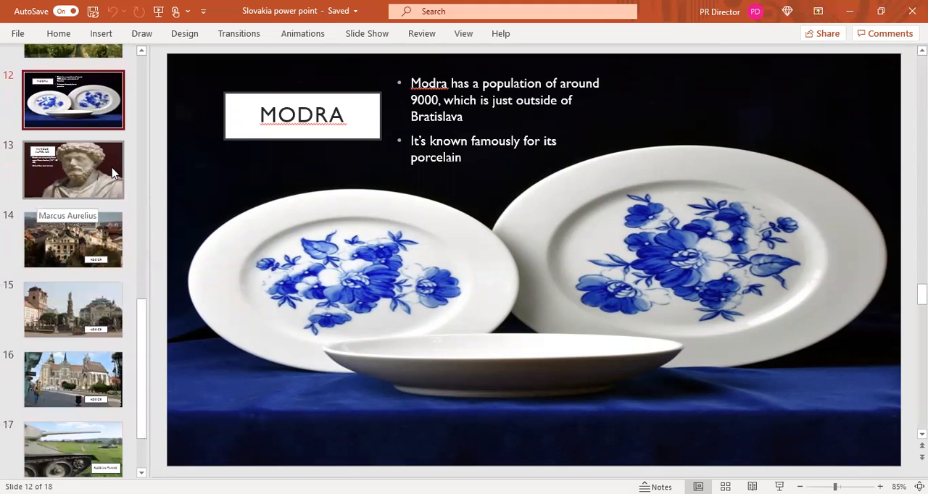
pyautogui.click(73, 170)
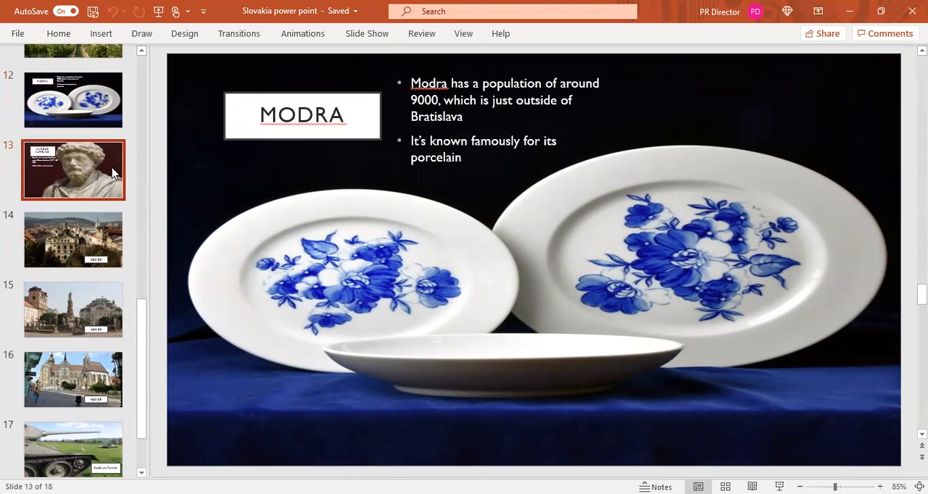
pyautogui.click(72, 170)
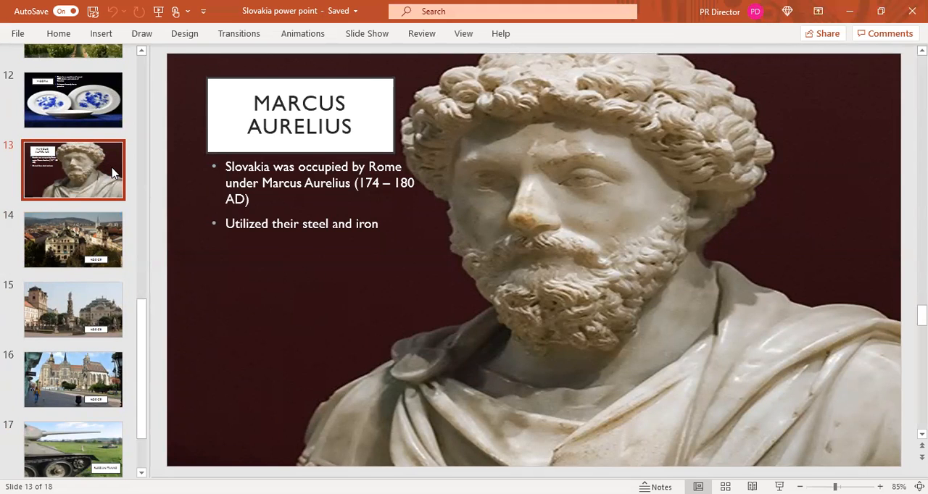
pyautogui.moveTo(75, 226)
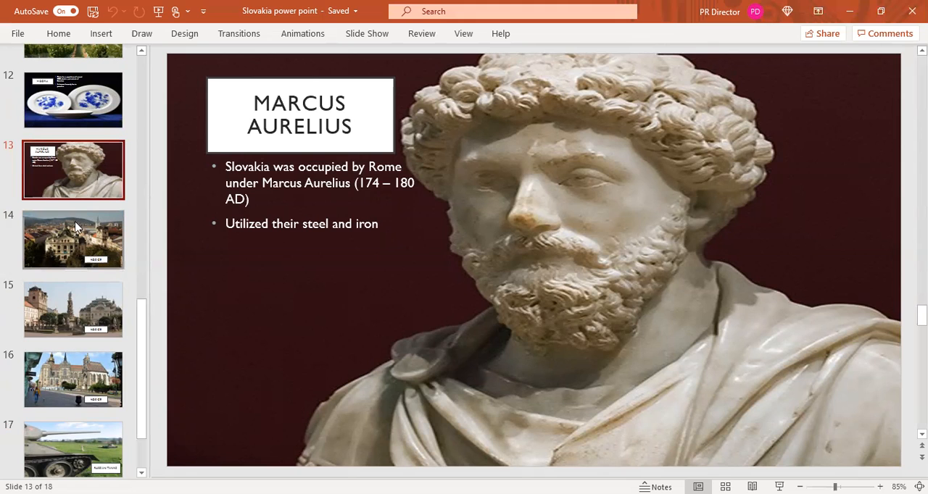
pyautogui.moveTo(76, 231)
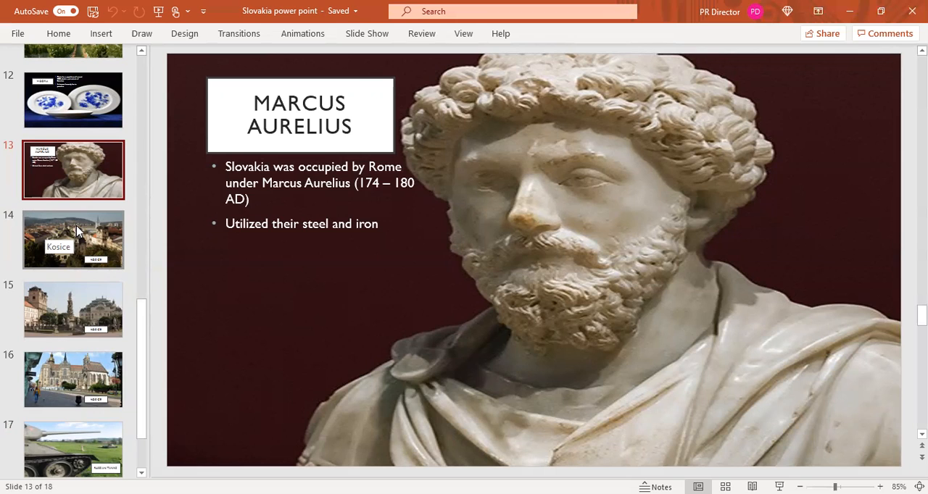
# Review Kosice slides 14-16: the first view, the town square, and the cathedral street scene.
pyautogui.click(72, 239)
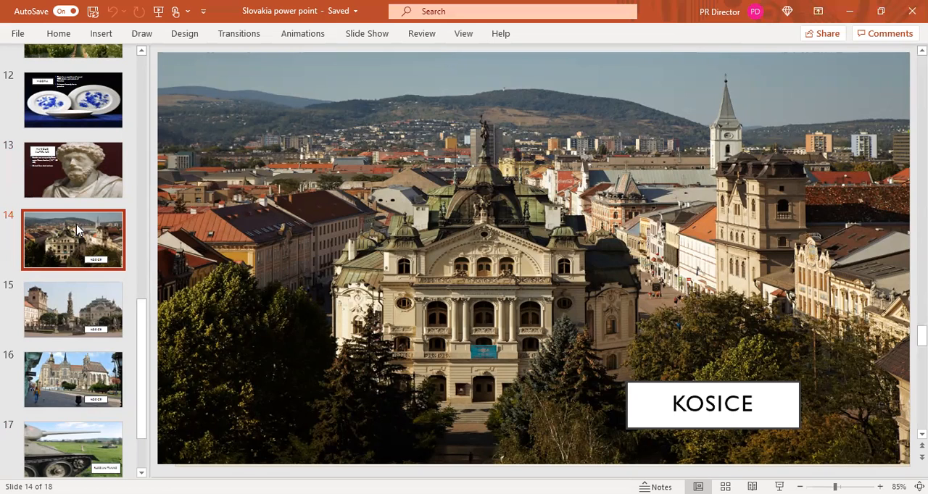
pyautogui.moveTo(58, 312)
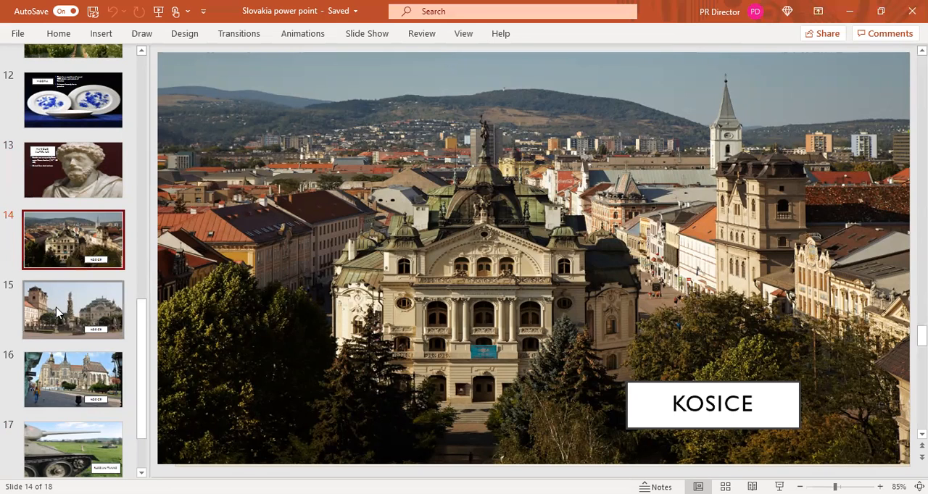
pyautogui.moveTo(58, 313)
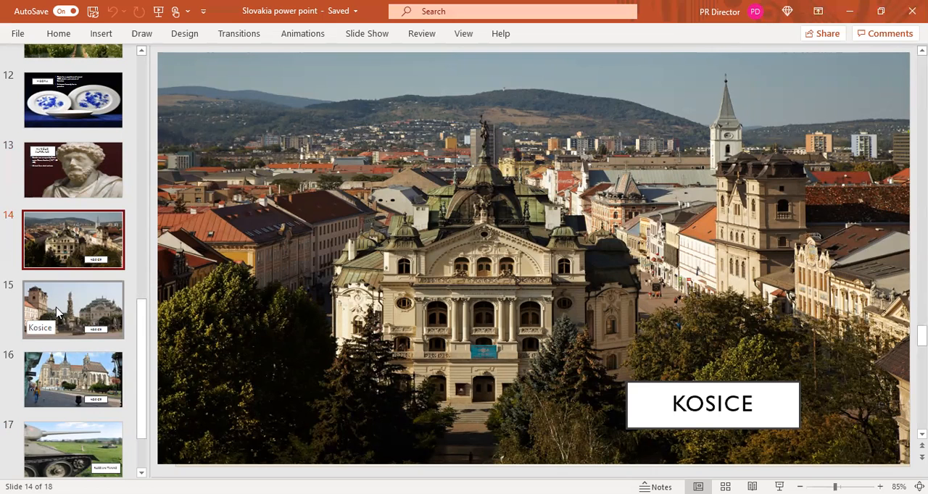
pyautogui.click(58, 312)
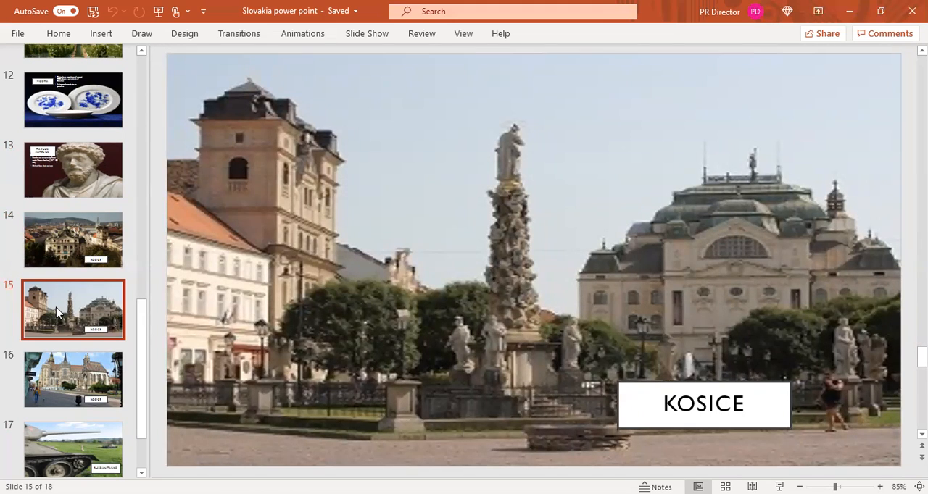
pyautogui.moveTo(81, 395)
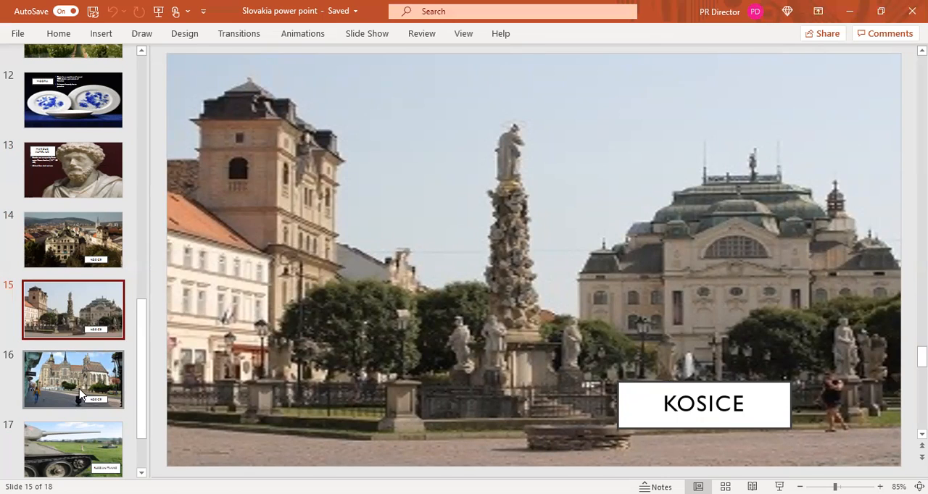
pyautogui.moveTo(84, 384)
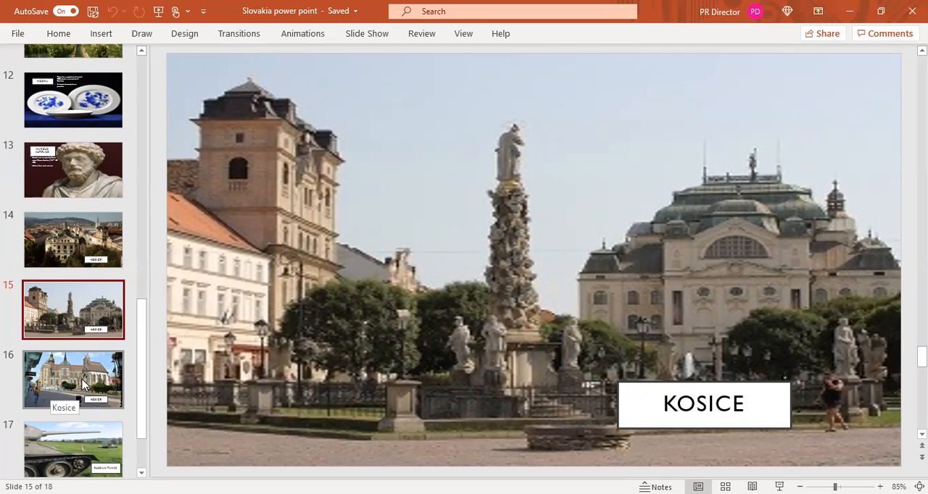
pyautogui.click(73, 380)
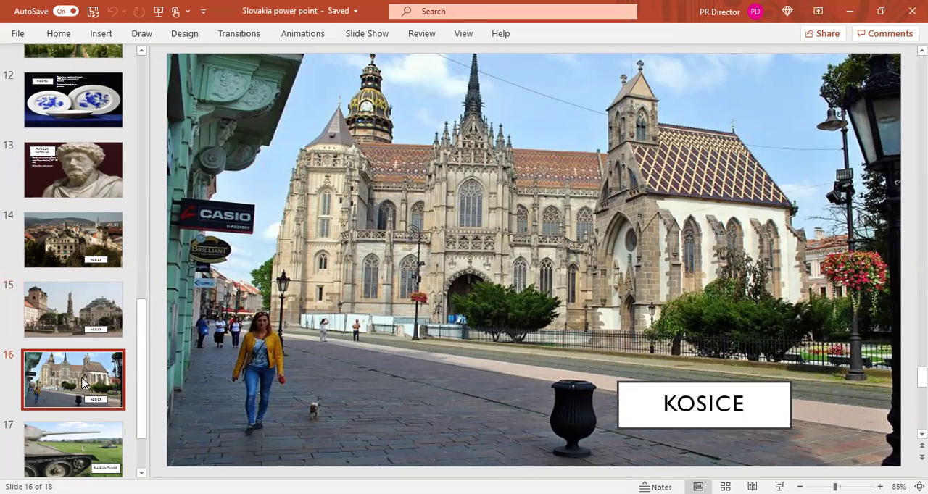
pyautogui.moveTo(67, 413)
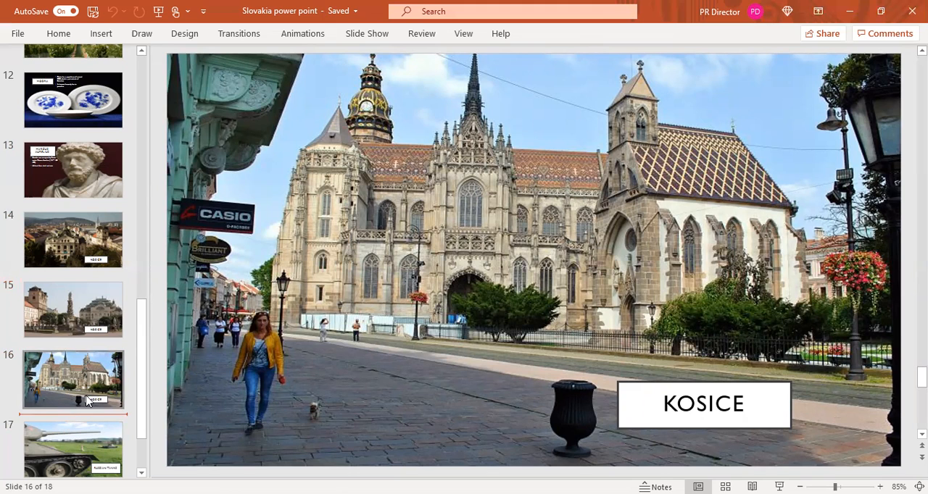
# Review slide 17, Russian Tanks, then show the final slide 18, Traditional Costumes.
pyautogui.click(72, 360)
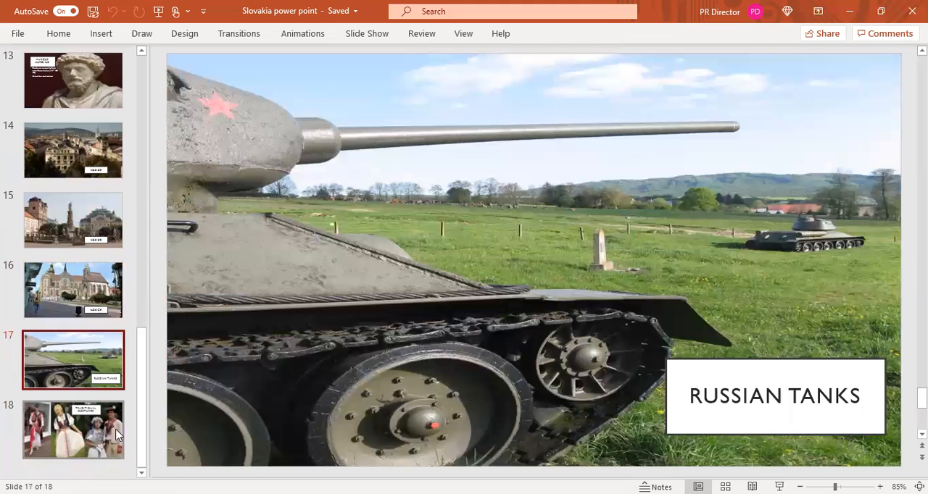
pyautogui.moveTo(143, 427)
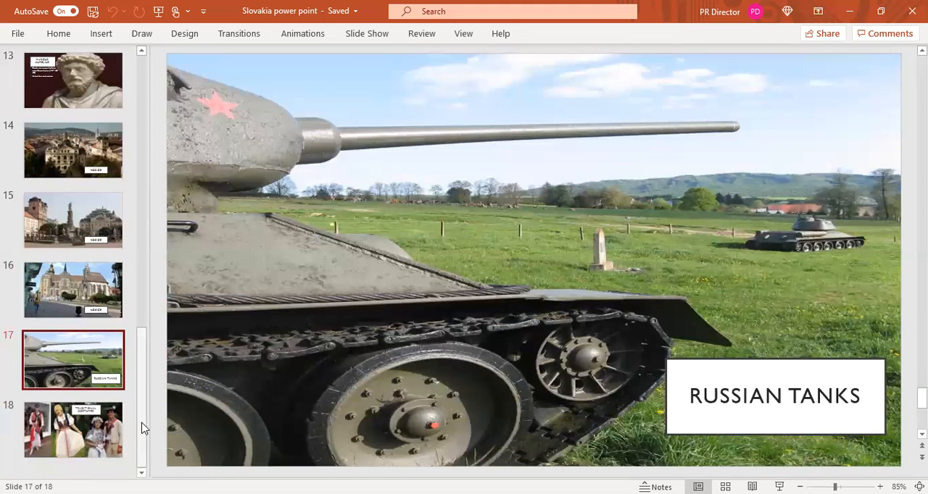
pyautogui.moveTo(125, 455)
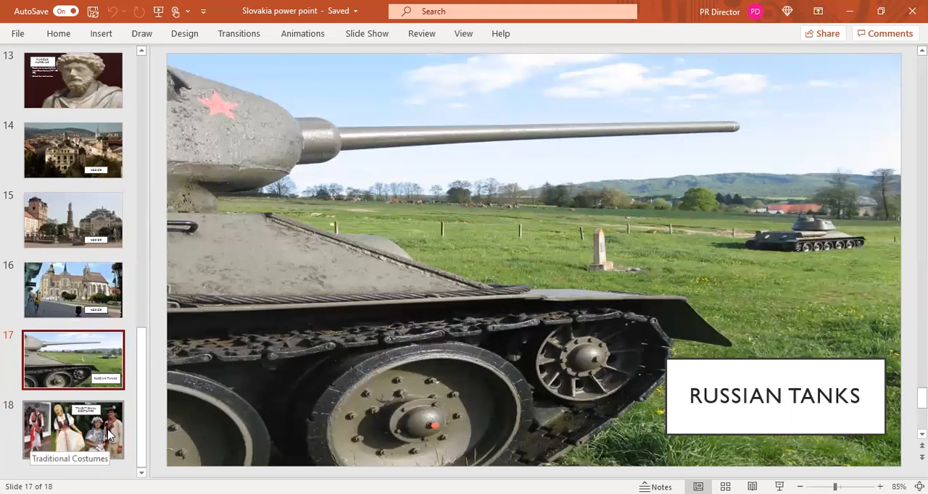
pyautogui.click(73, 429)
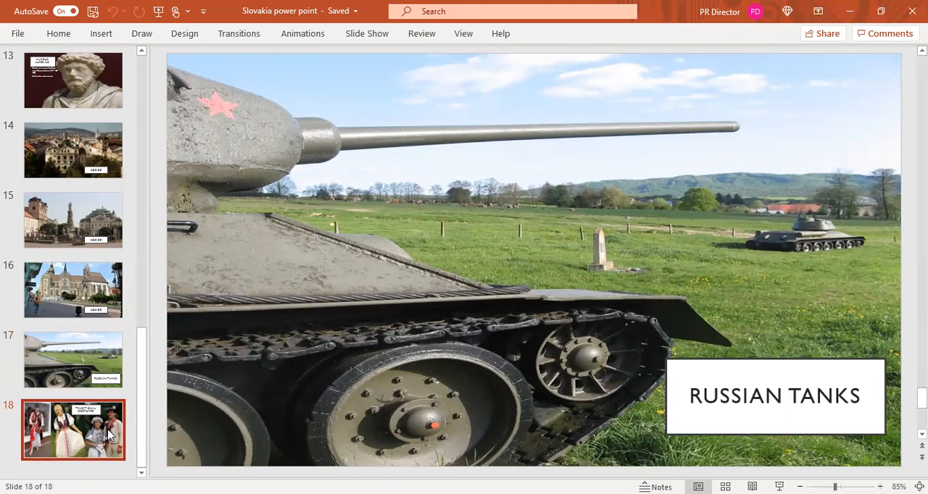
pyautogui.click(73, 431)
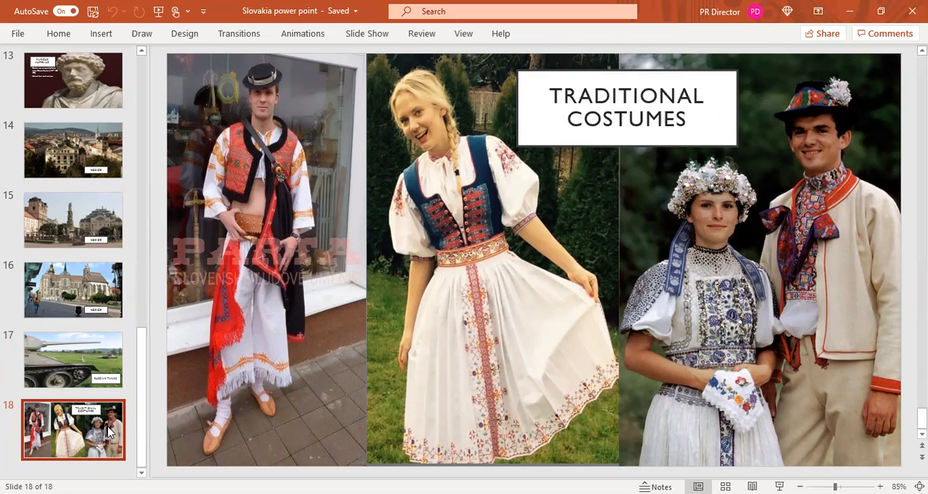
pyautogui.moveTo(130, 421)
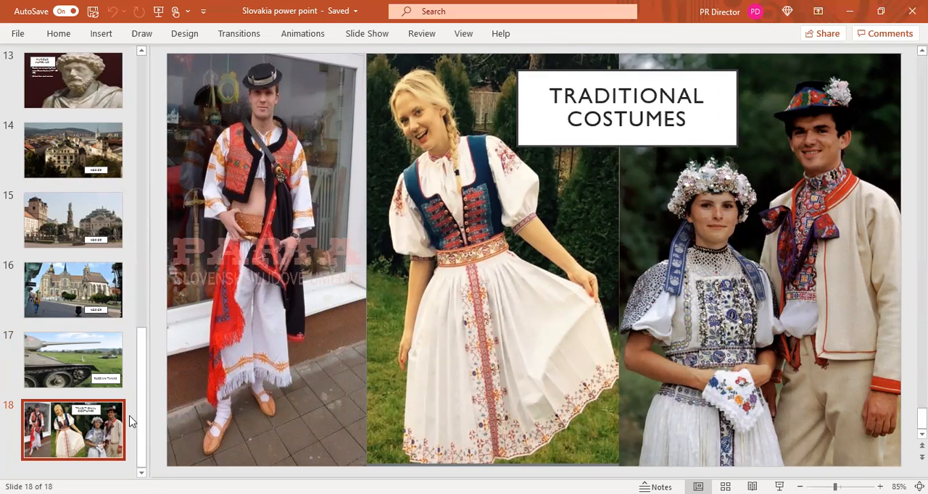
pyautogui.moveTo(739, 157)
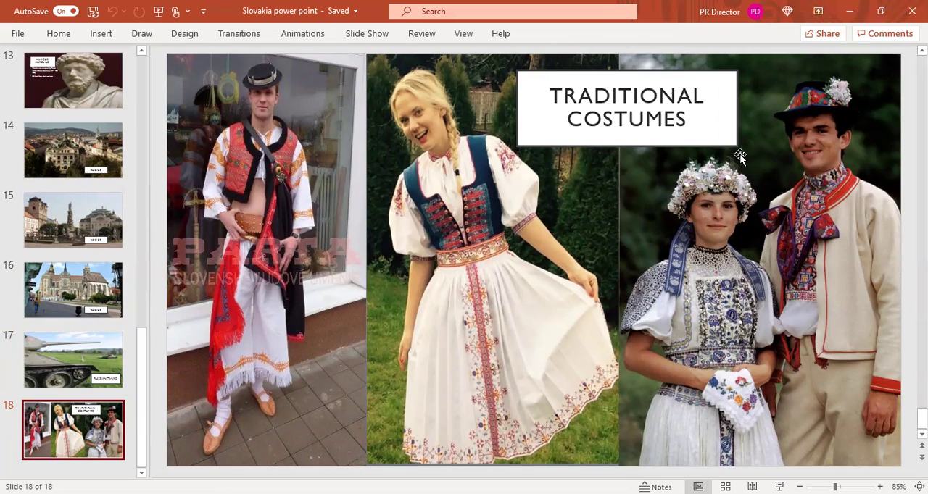
pyautogui.moveTo(811, 36)
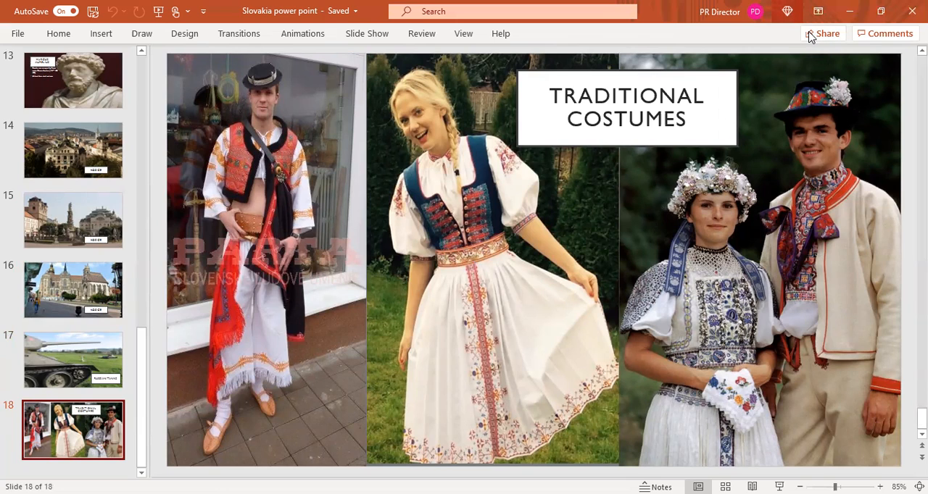